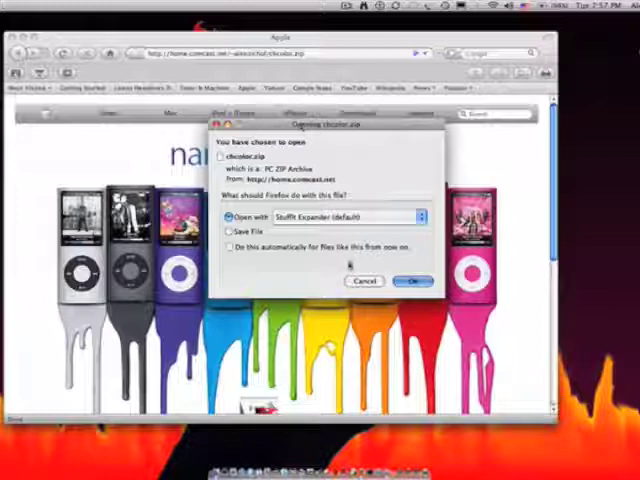
Download chcolor.zip in Firefox and quit the browser once the download finishes.
click(411, 280)
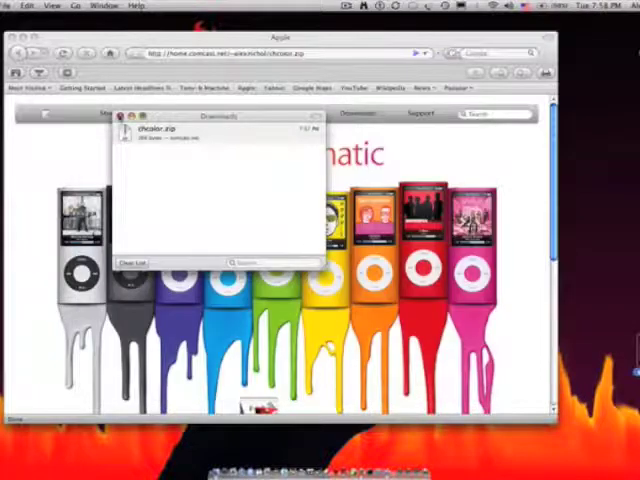
click(123, 115)
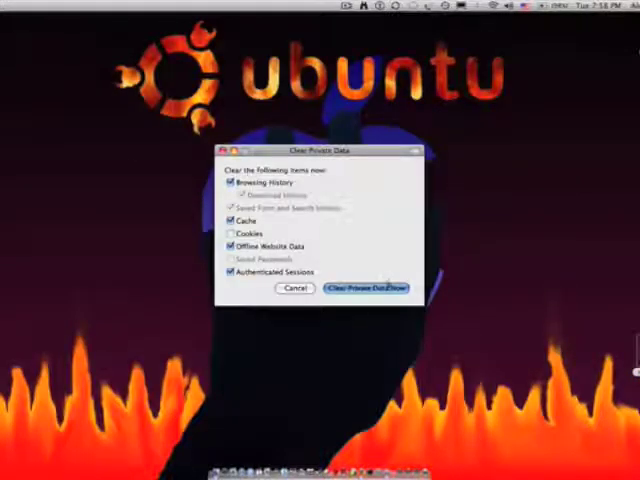
Clear Firefox's private data, then reveal the downloaded chcolor-1.zip in Finder's Downloads folder.
click(365, 289)
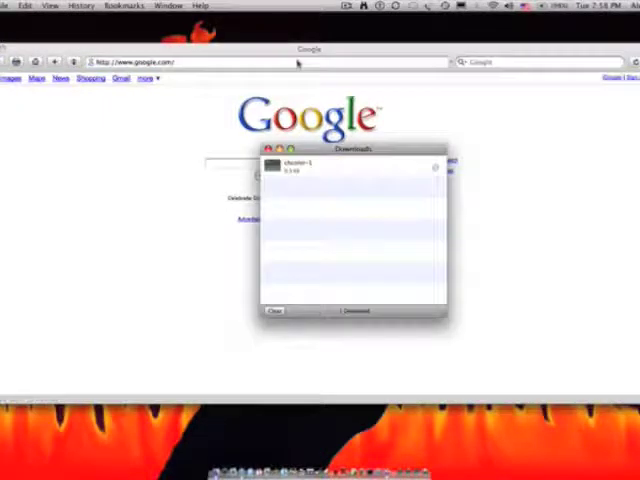
mouse_move(338, 185)
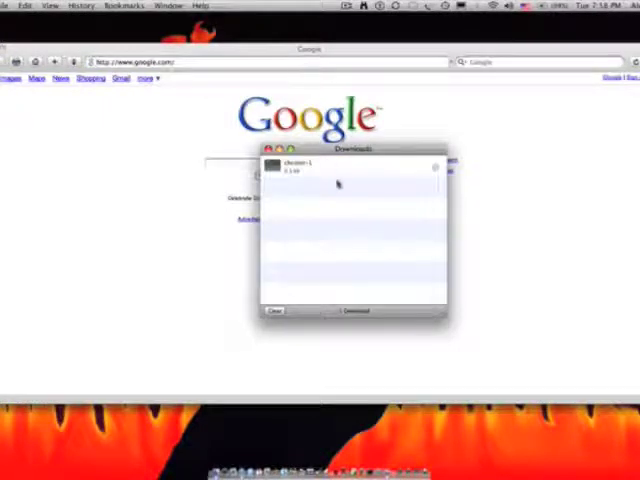
mouse_move(331, 175)
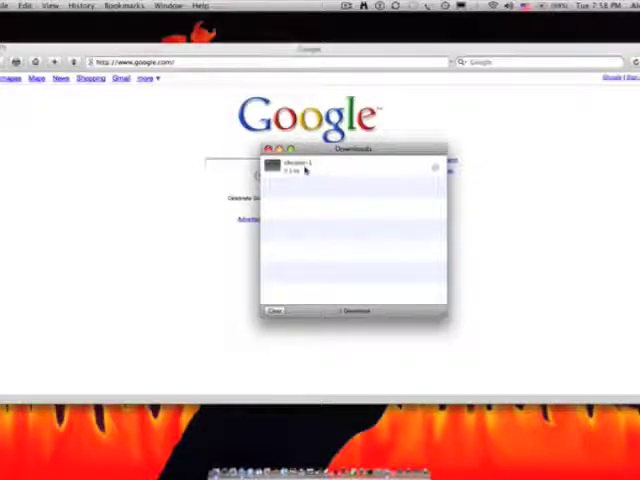
click(350, 165)
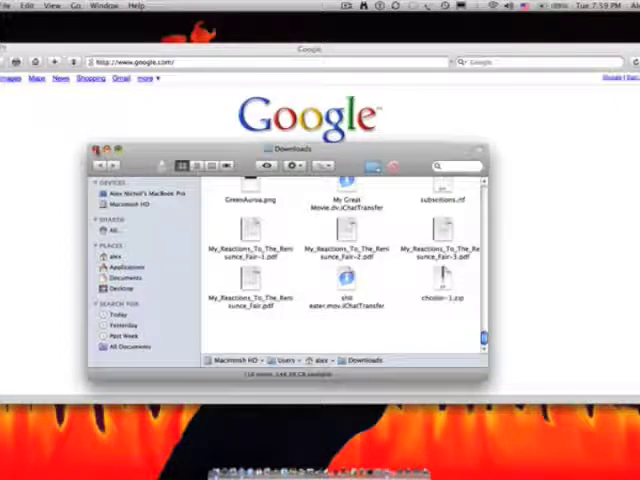
click(97, 148)
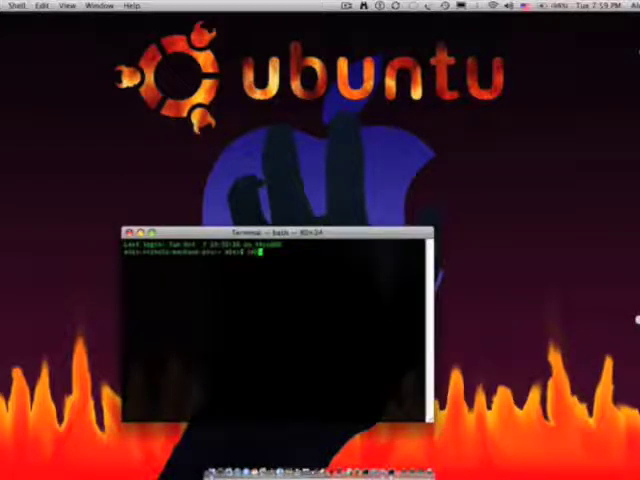
Run 'cd Desktop' at the bash prompt.
text(cd Desktop)
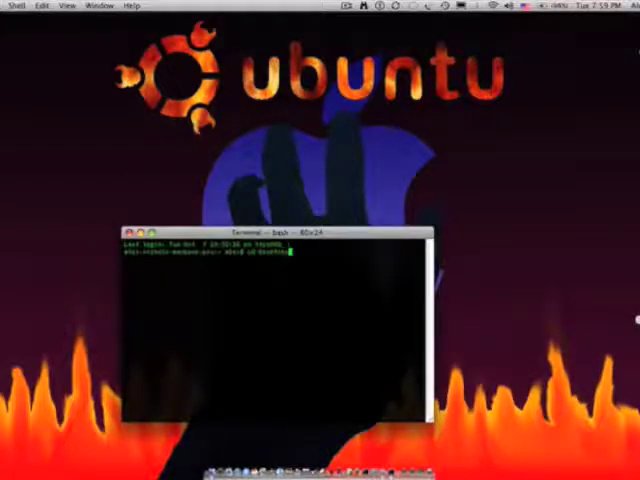
key(Return)
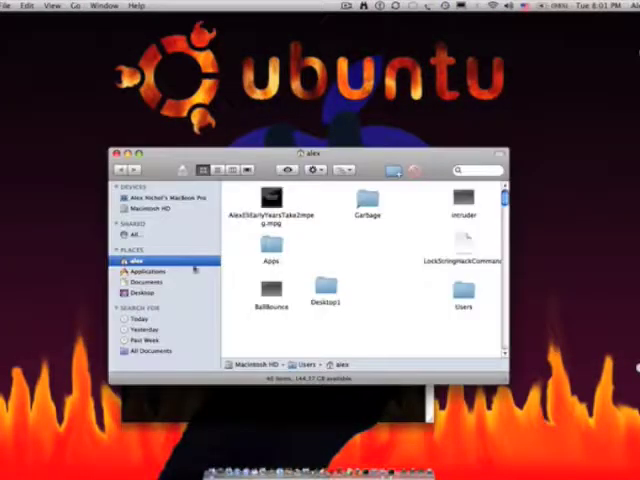
Glance at Applications, then return to the home folder showing chcolor-1.
click(146, 271)
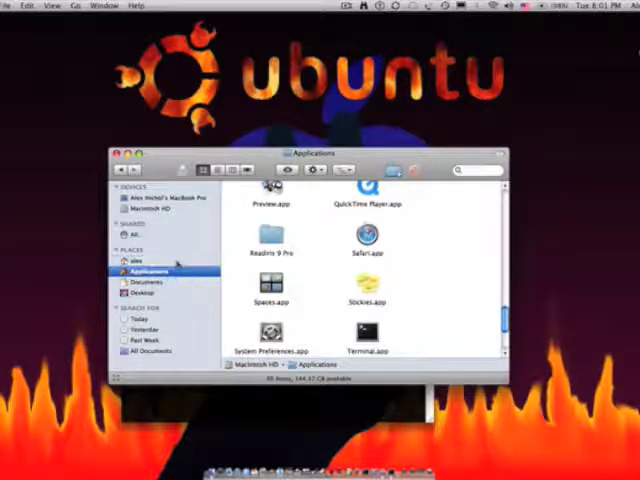
click(133, 259)
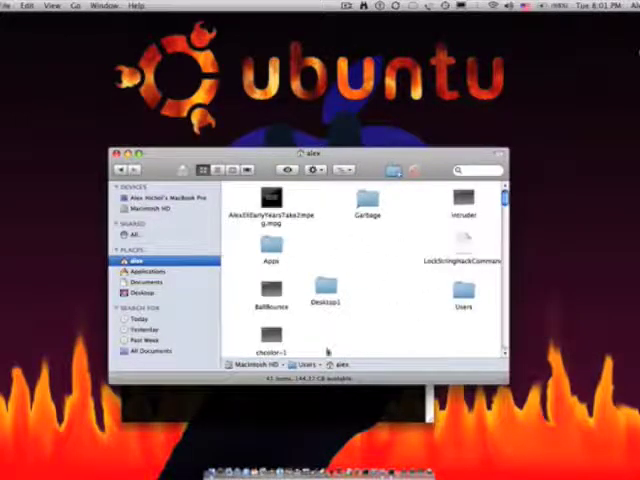